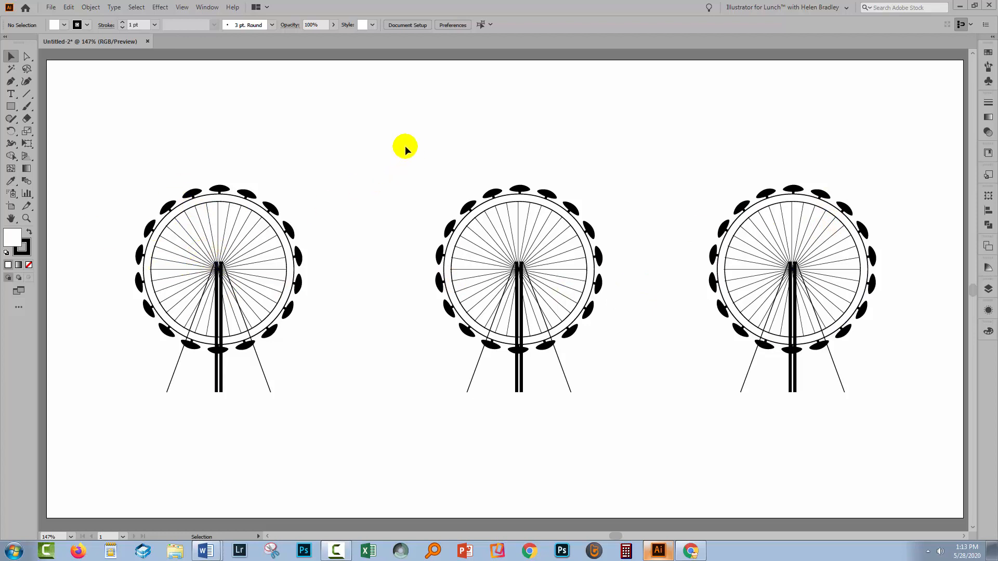
Step: Select the middle Ferris wheel group on the artboard
left_click(519, 286)
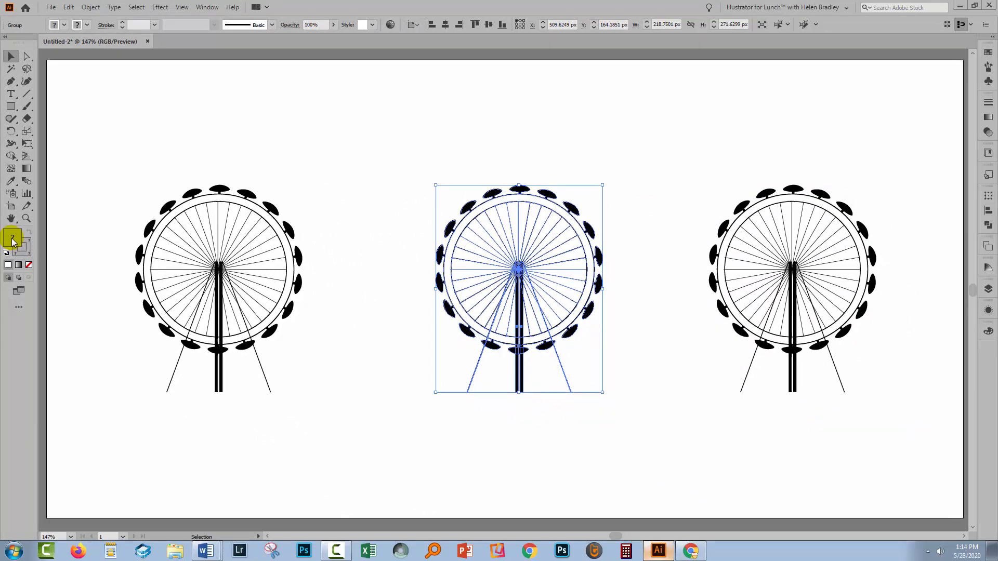
Step: Pick magenta in the fill Color Picker and confirm it for the middle wheel
double_click(11, 237)
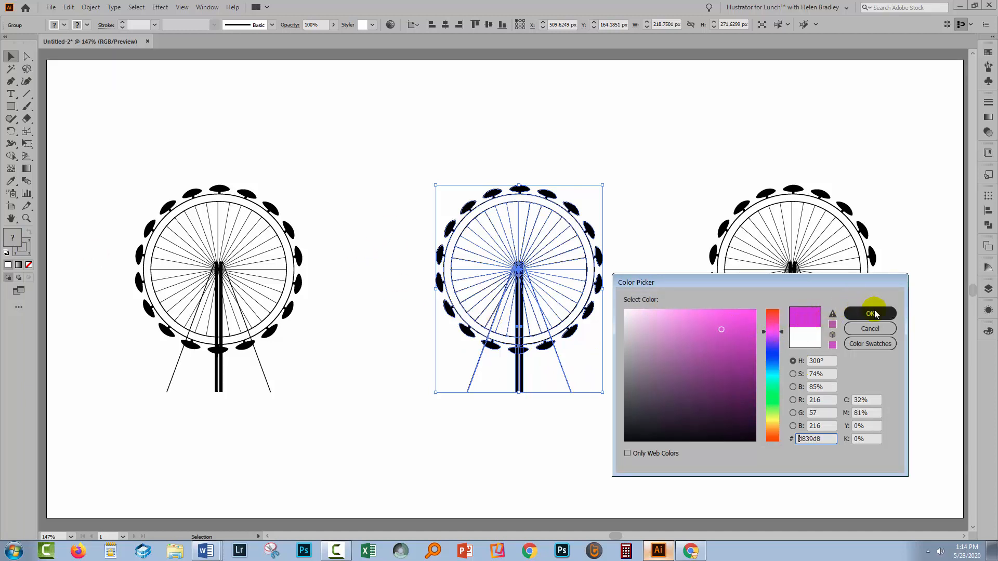
left_click(870, 313)
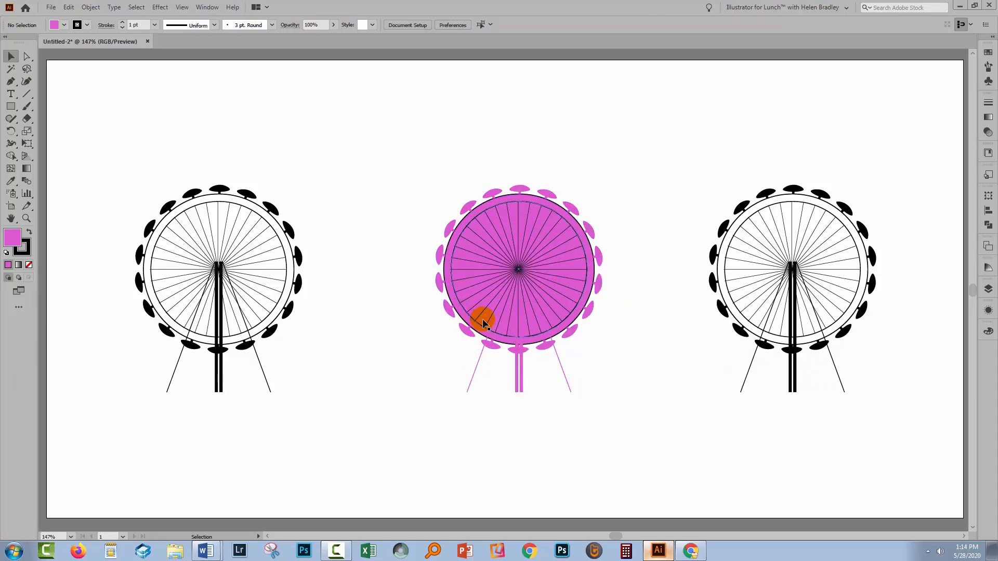
mouse_move(445, 268)
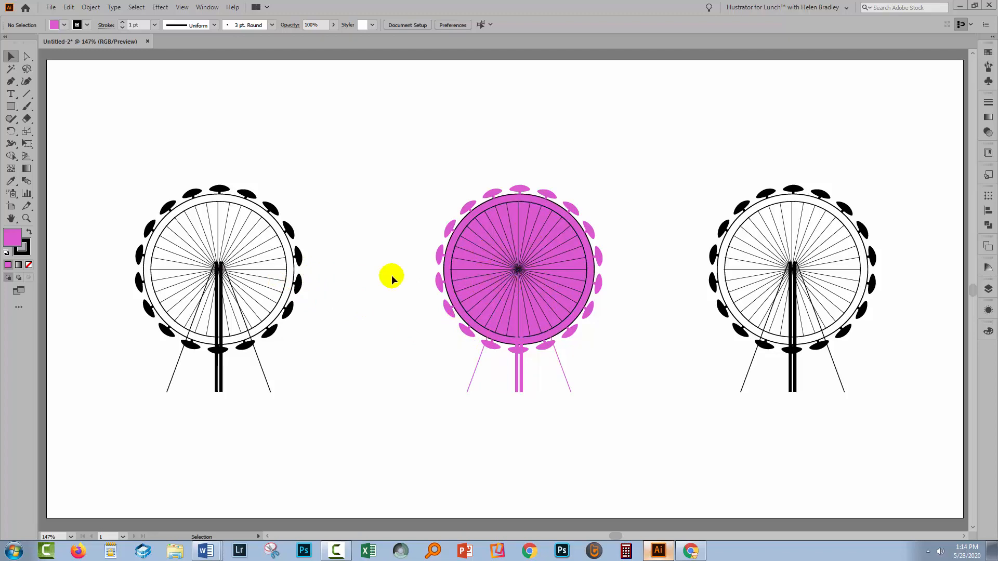
mouse_move(496, 301)
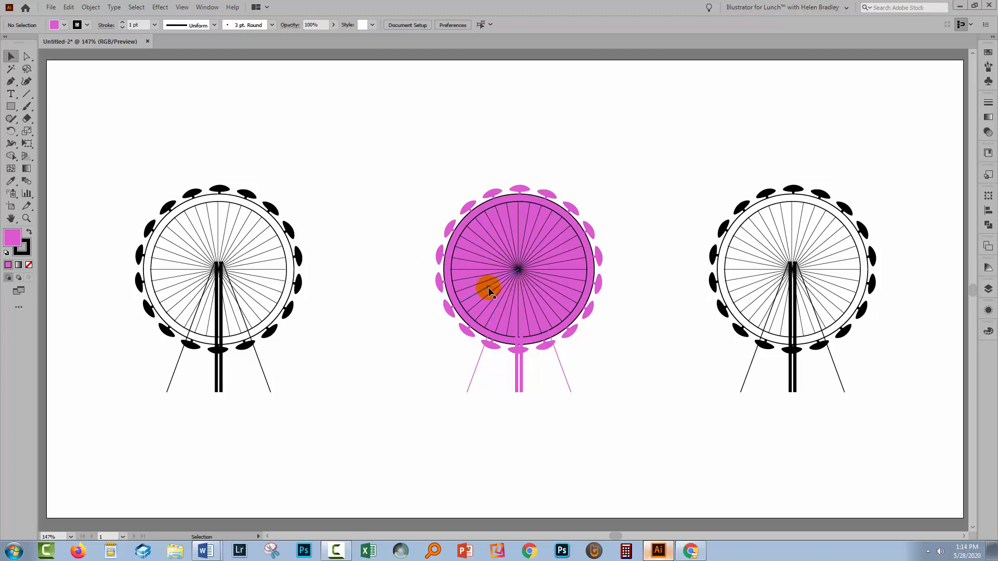
mouse_move(442, 227)
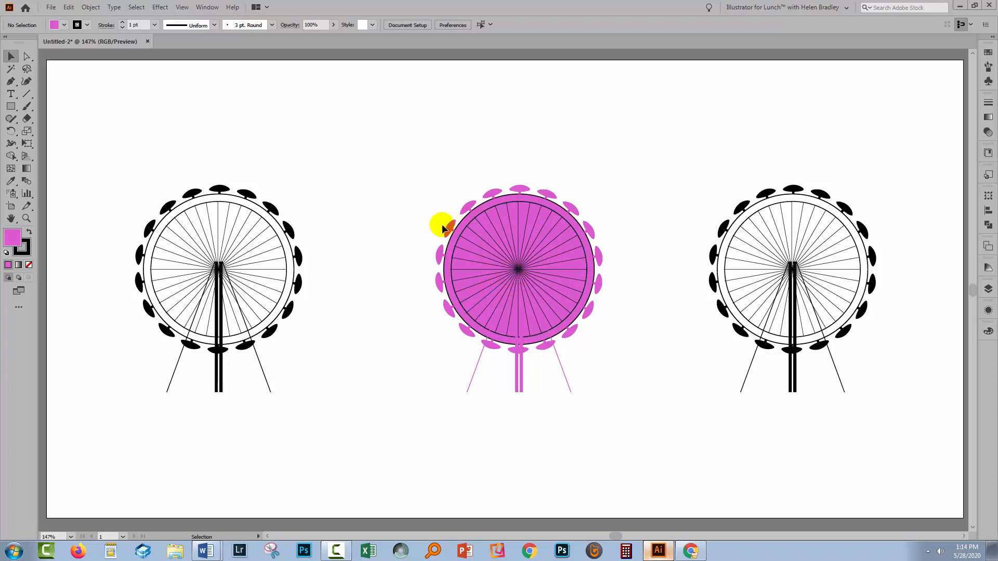
mouse_move(157, 277)
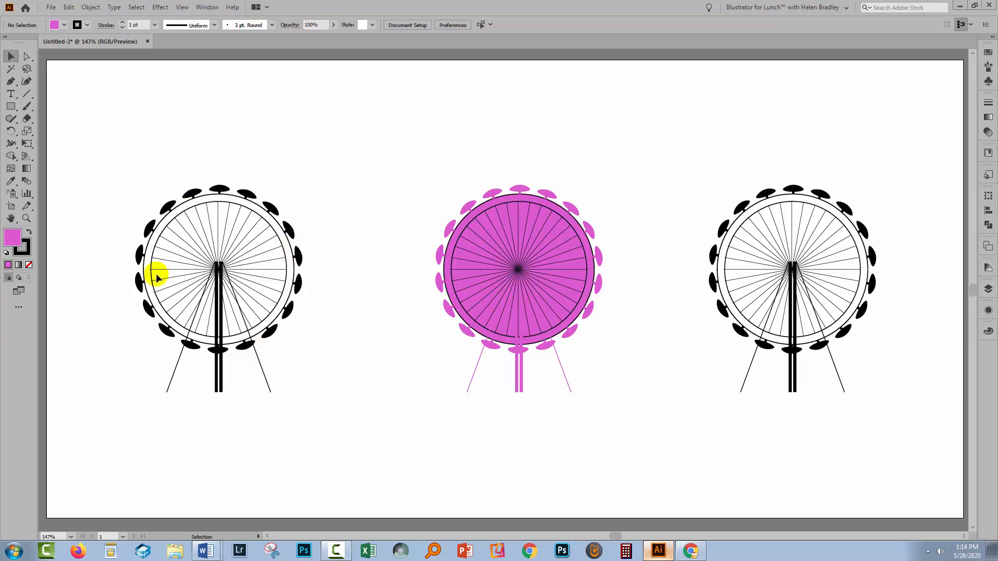
mouse_move(260, 249)
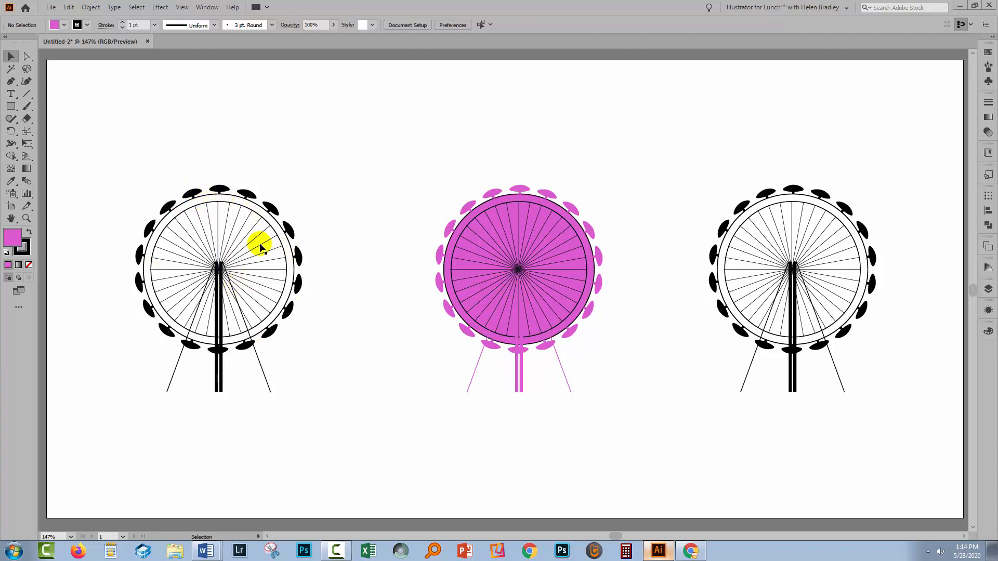
mouse_move(302, 337)
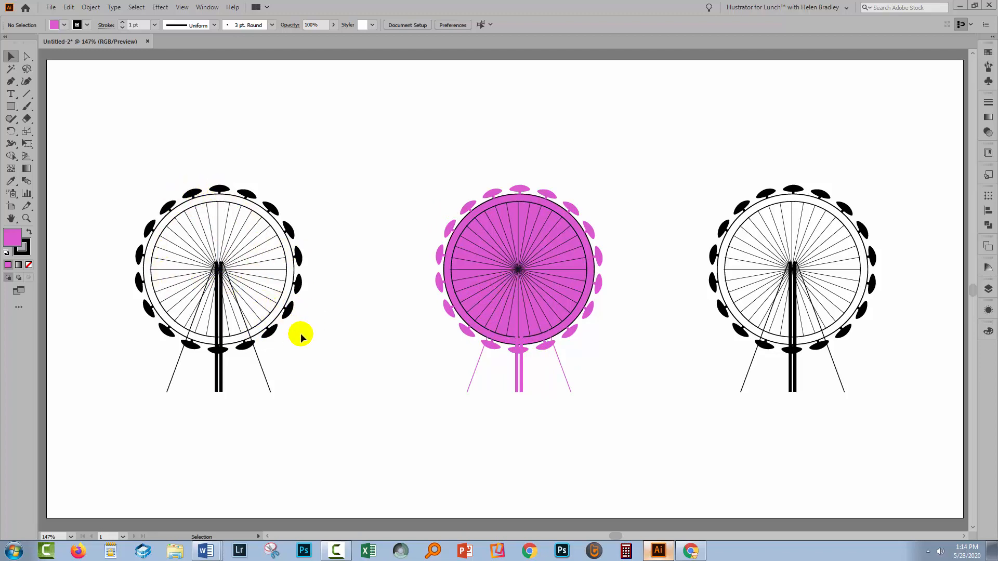
mouse_move(397, 179)
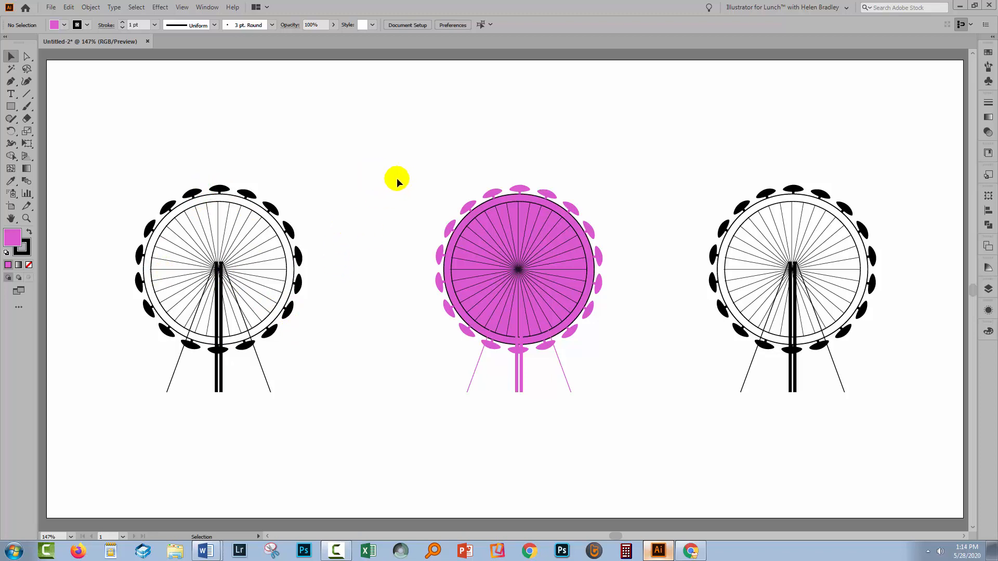
mouse_move(610, 197)
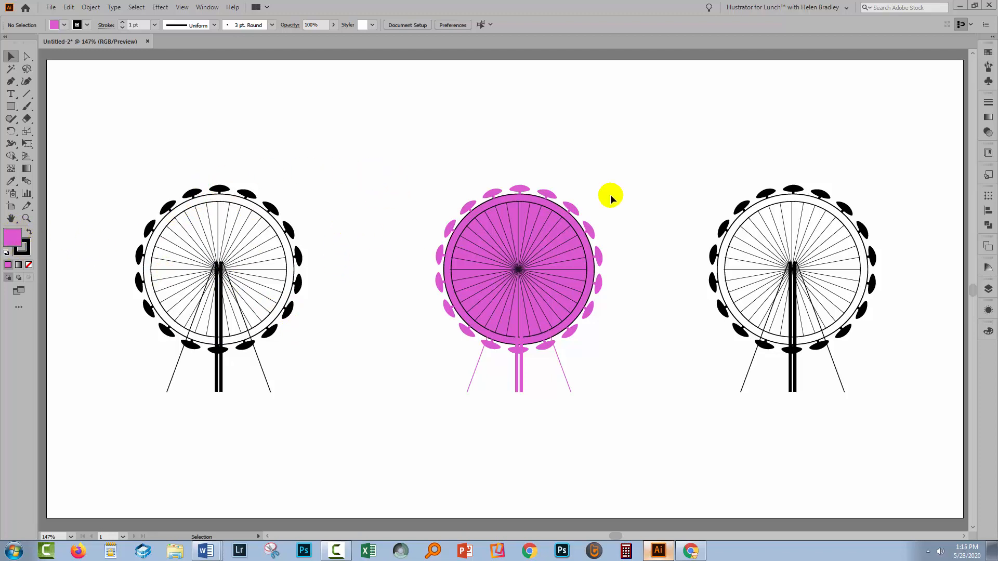
Step: Select the right Ferris wheel, open Recolor Artwork, and choose its black current color
left_click(792, 286)
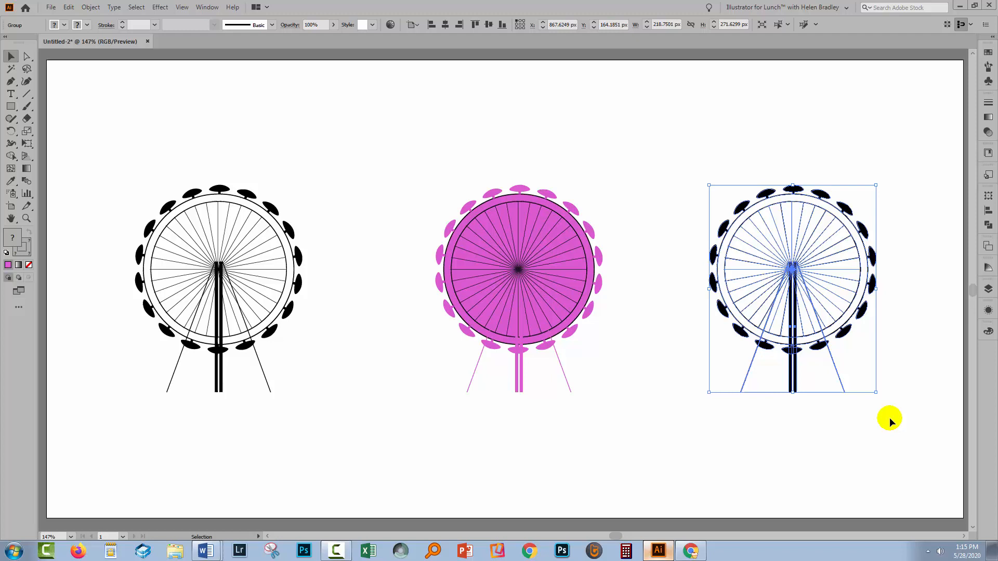
mouse_move(389, 24)
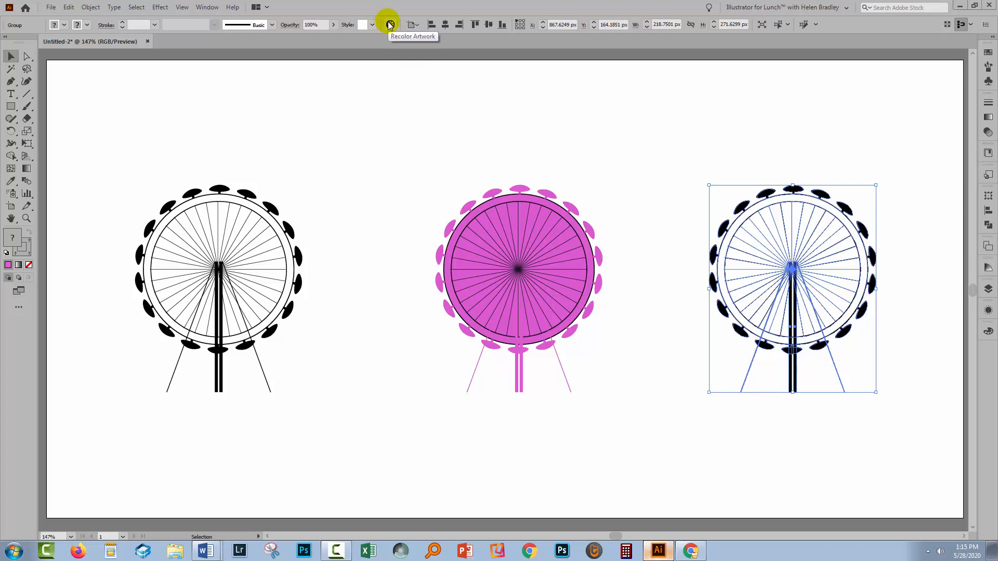
left_click(388, 25)
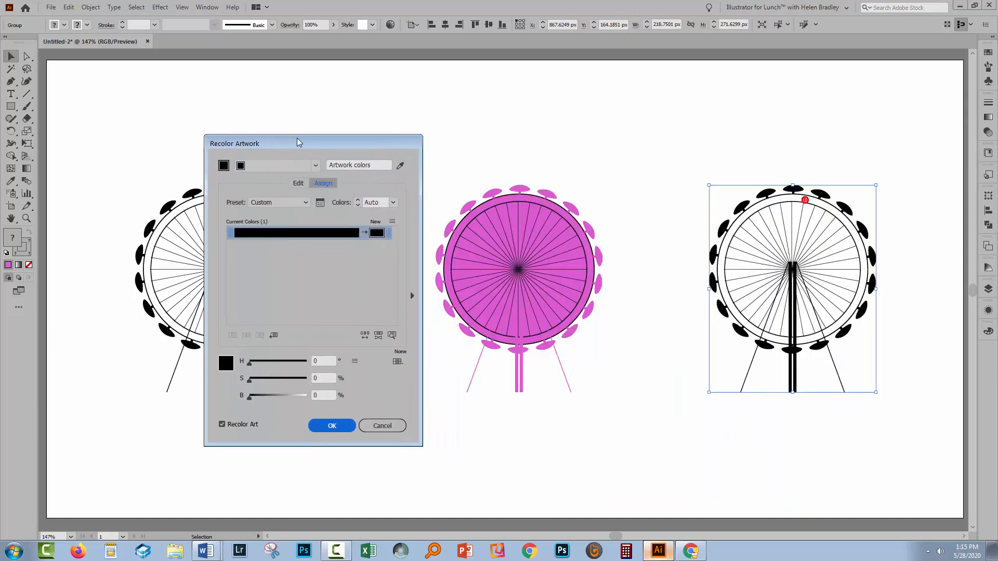
left_click(296, 232)
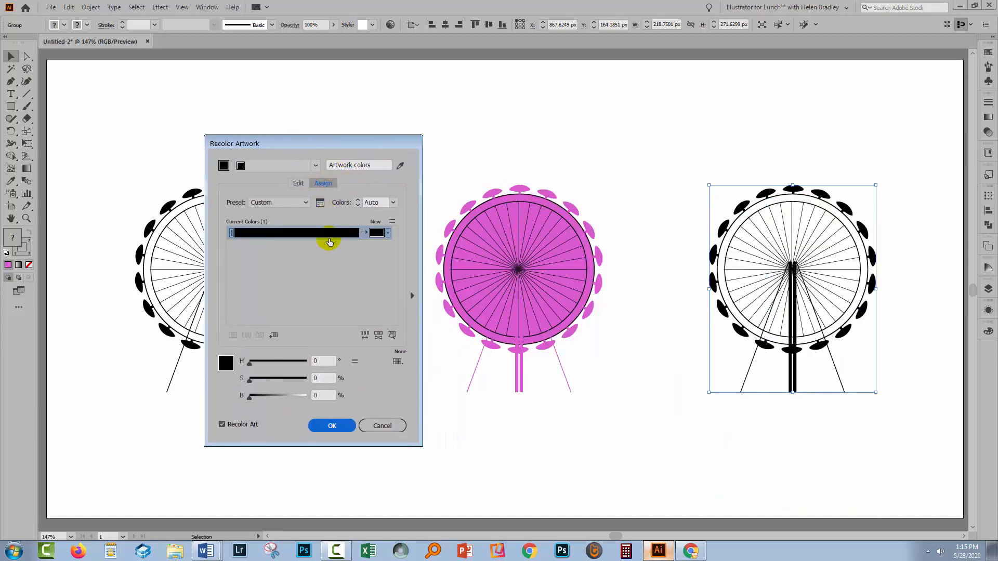
mouse_move(673, 215)
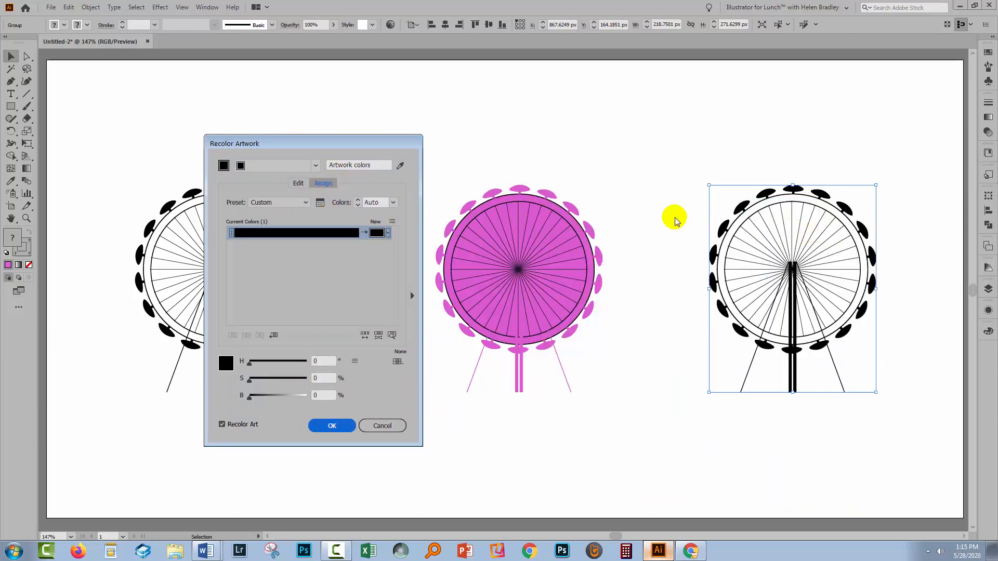
mouse_move(338, 230)
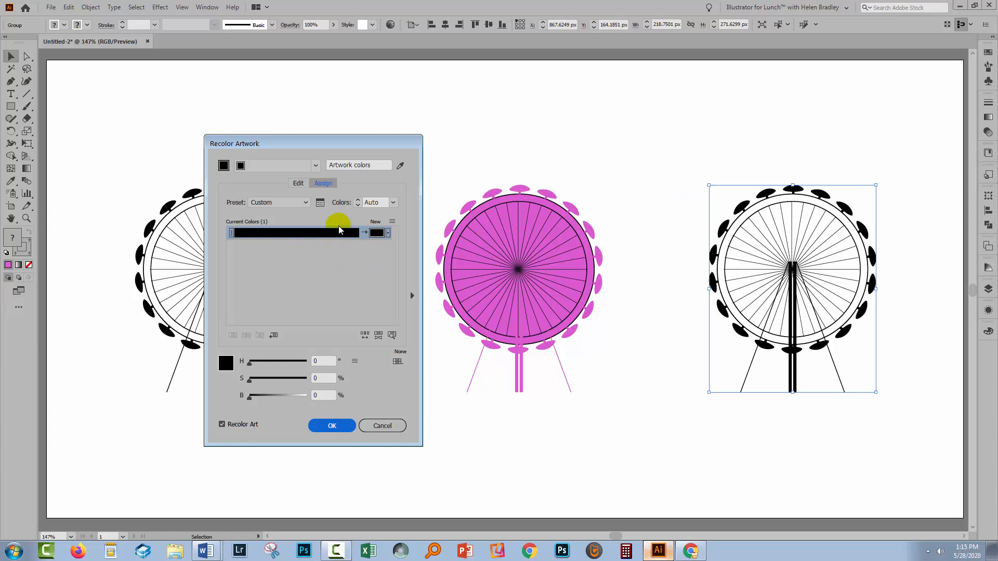
Step: Include all artwork colors and open the Color Picker for black's replacement
left_click(378, 202)
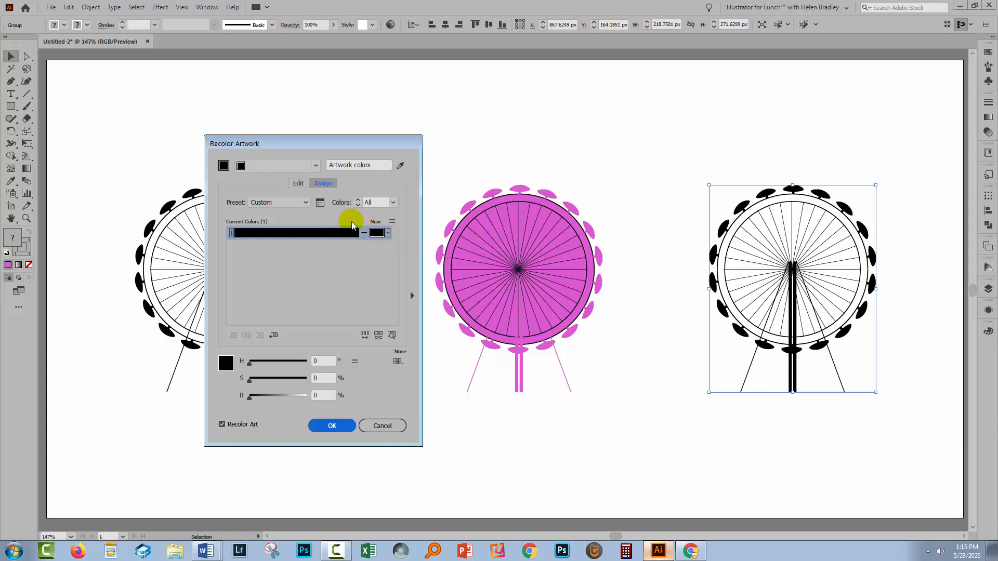
mouse_move(465, 315)
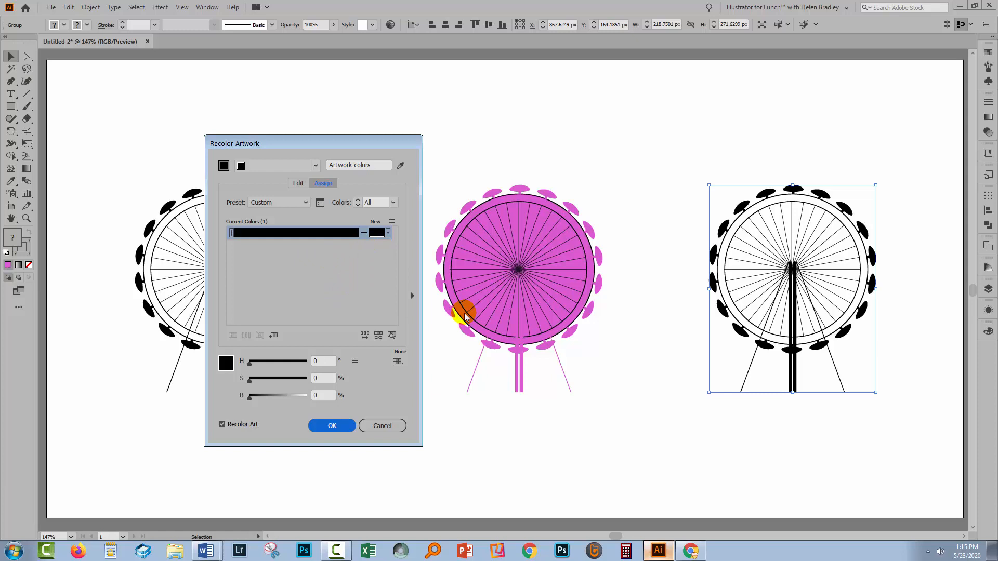
mouse_move(352, 247)
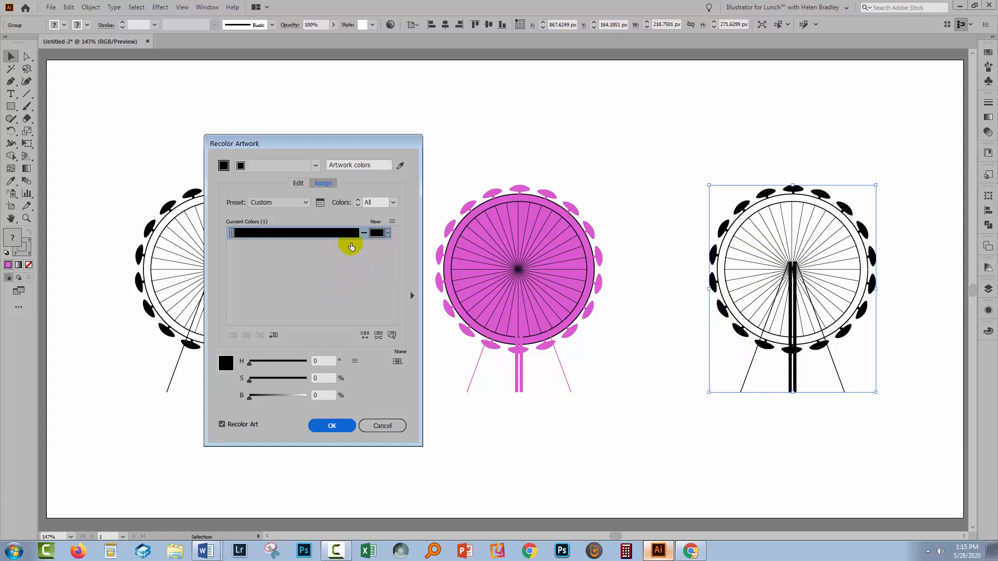
mouse_move(363, 234)
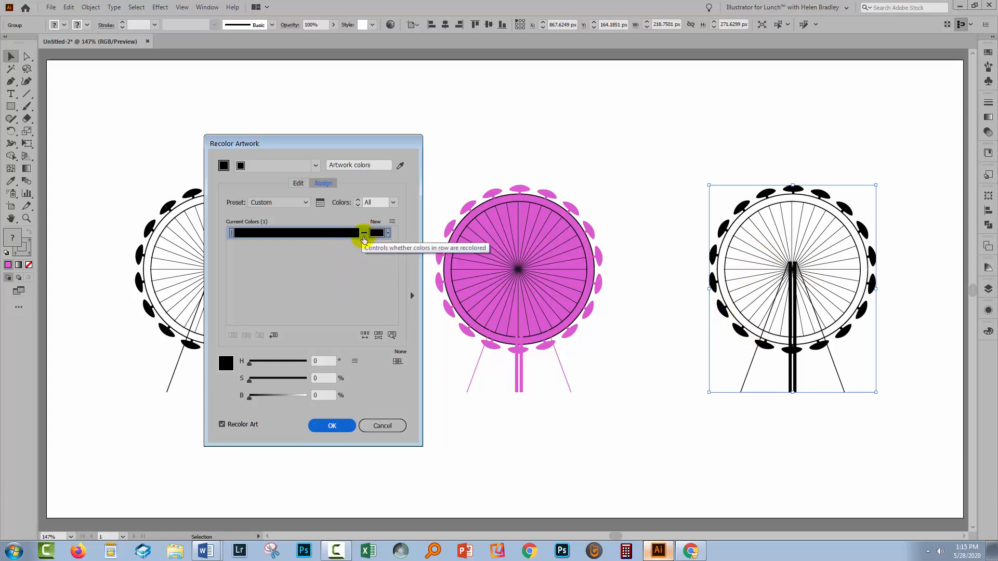
mouse_move(342, 235)
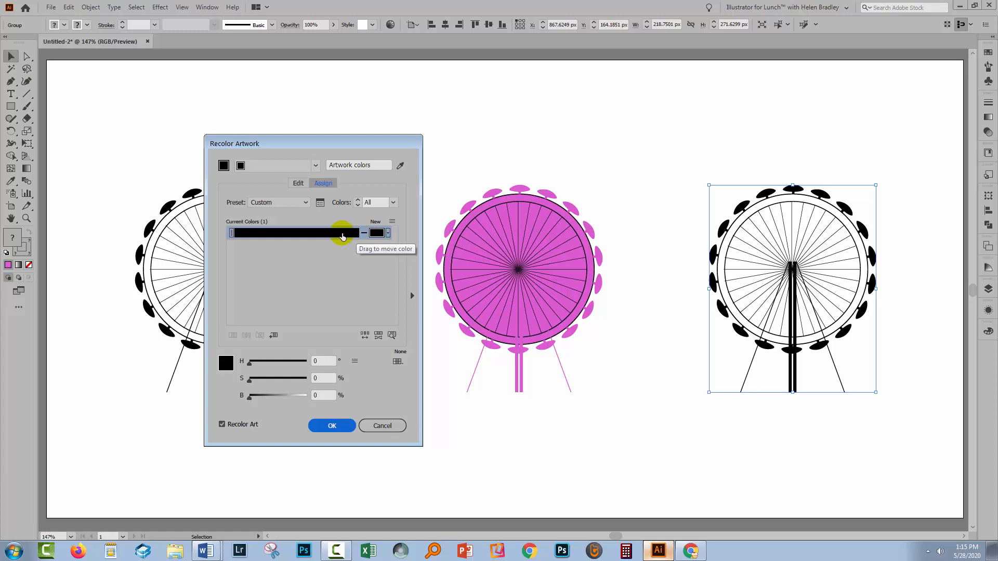
mouse_move(377, 232)
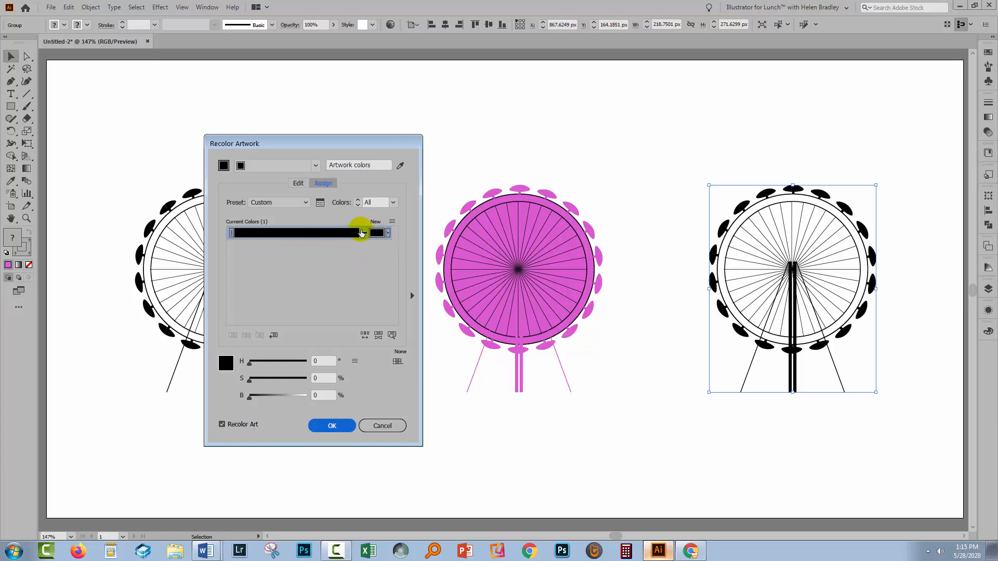
mouse_move(363, 232)
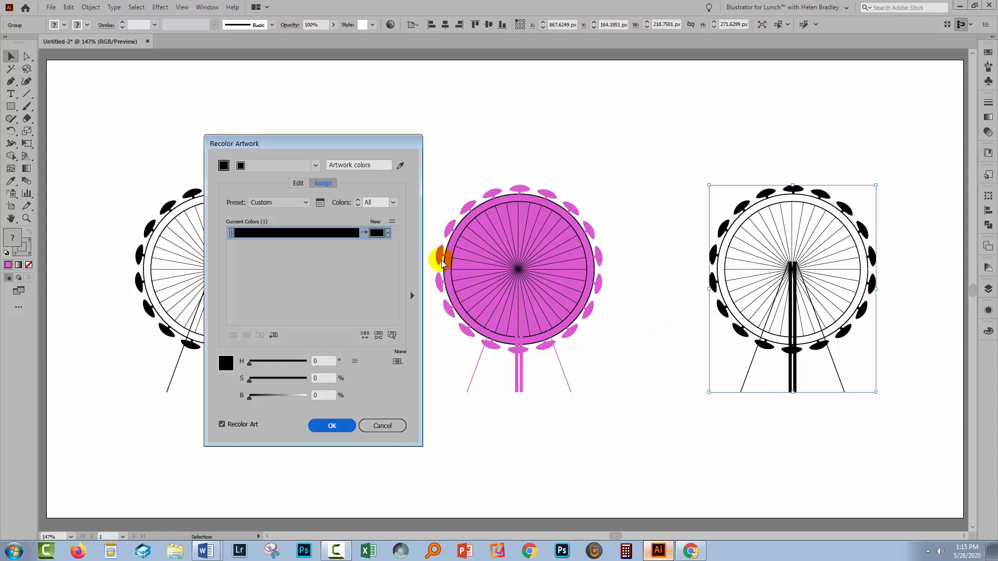
mouse_move(377, 232)
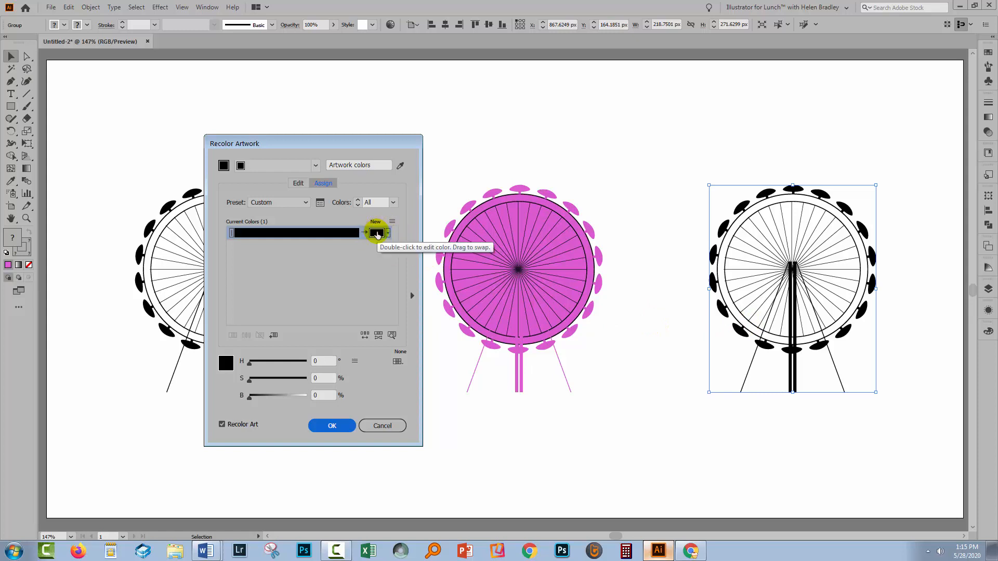
mouse_move(364, 211)
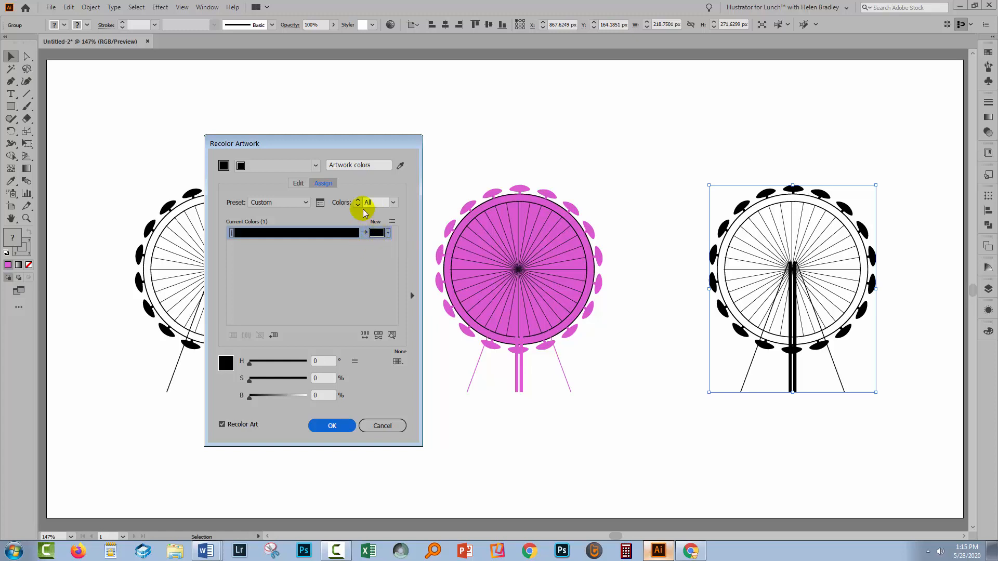
mouse_move(320, 289)
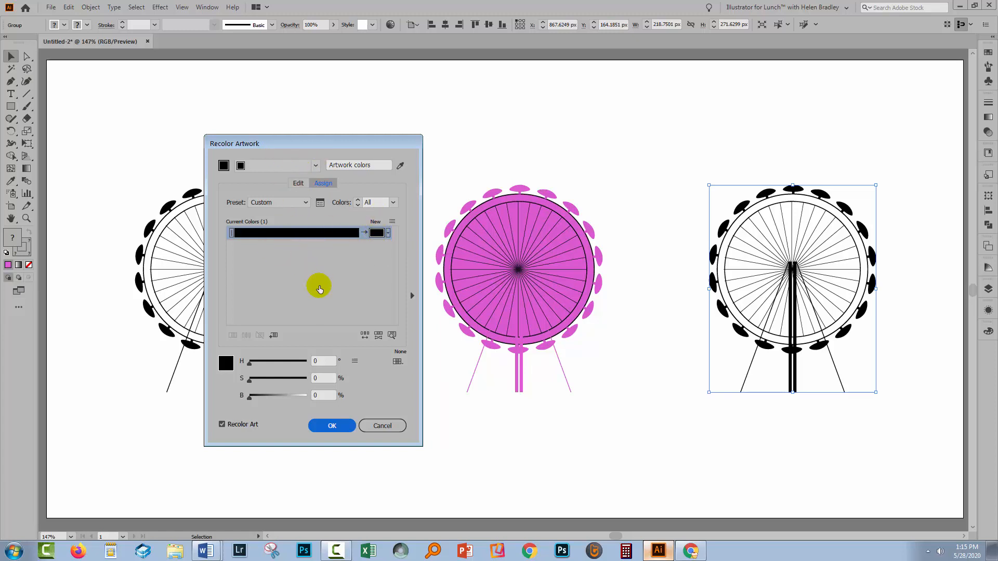
mouse_move(315, 239)
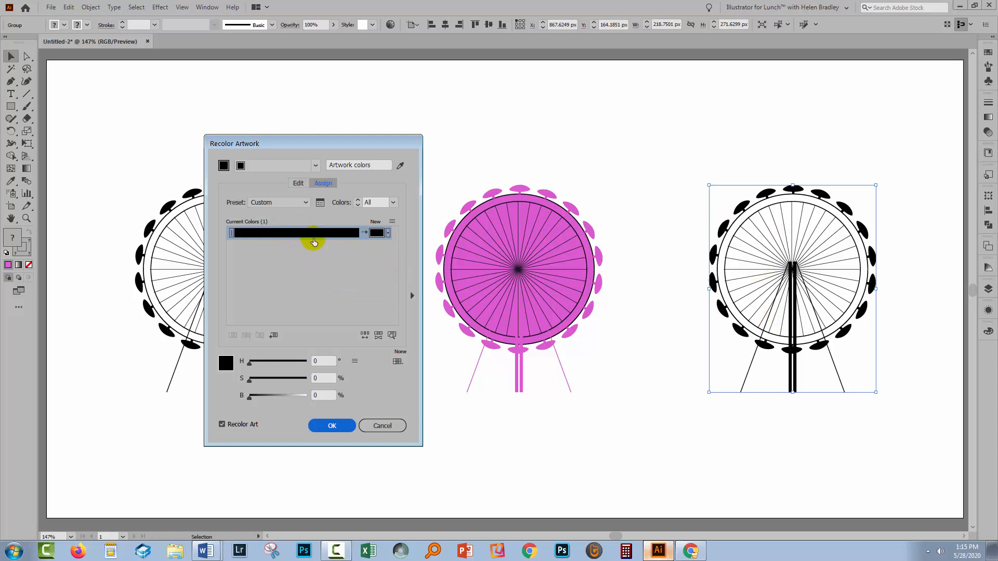
mouse_move(377, 233)
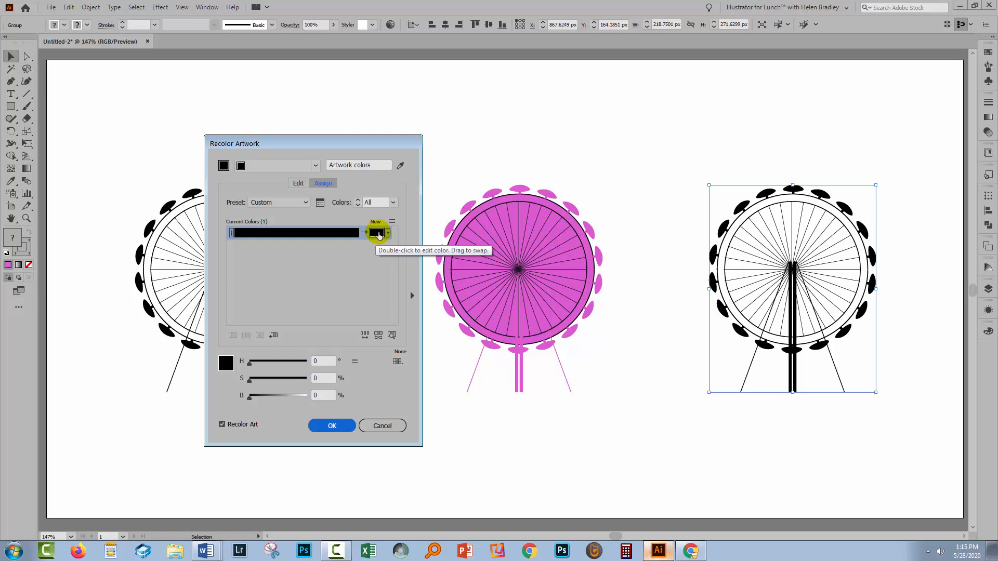
mouse_move(360, 233)
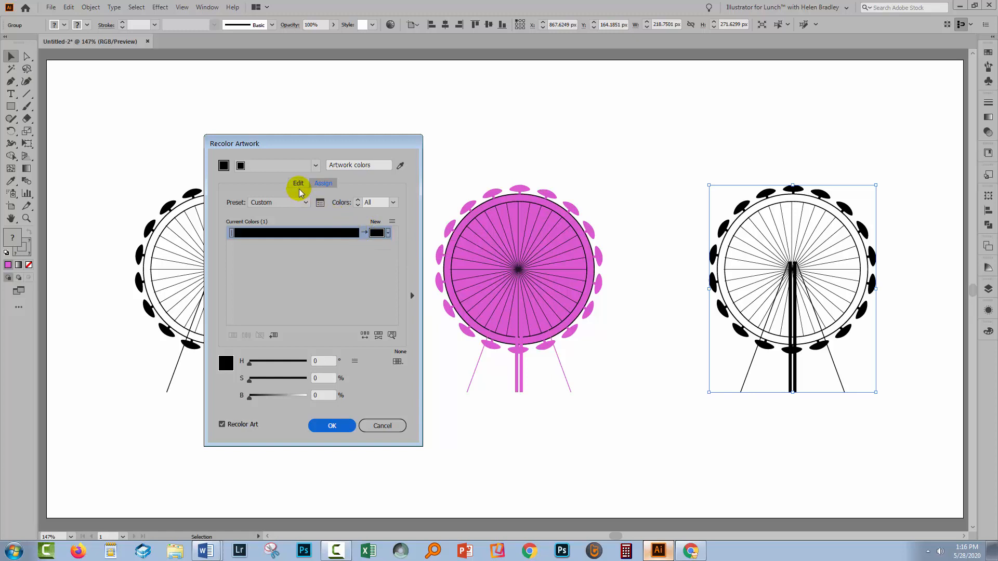
double_click(376, 233)
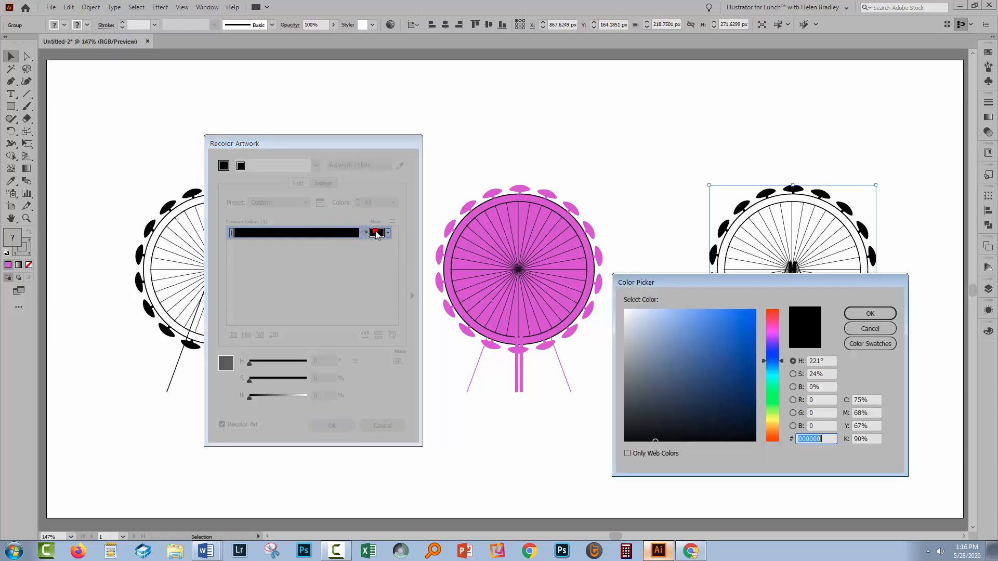
Step: Choose a pink-magenta hue and confirm it as black's replacement
left_click(734, 320)
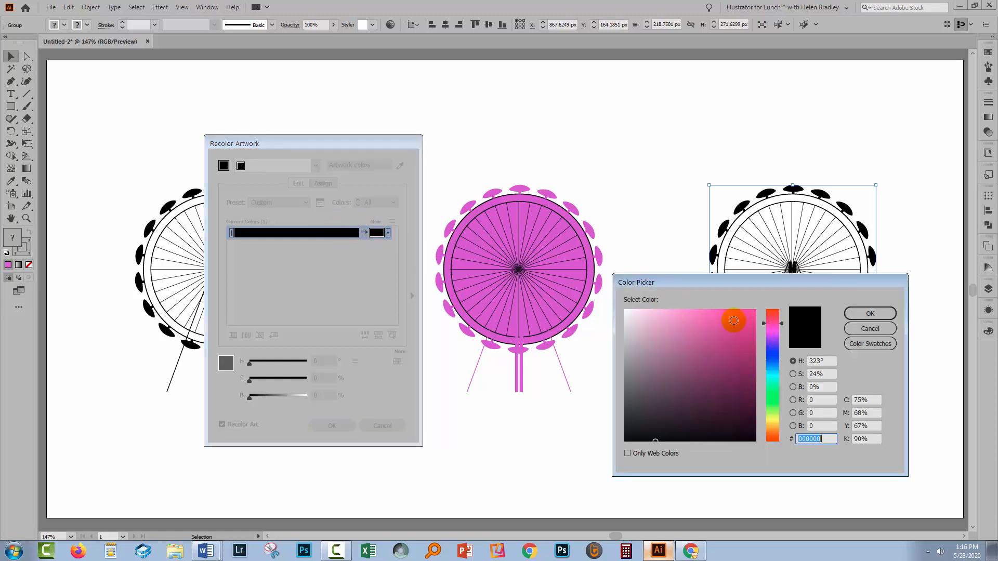
left_click(870, 313)
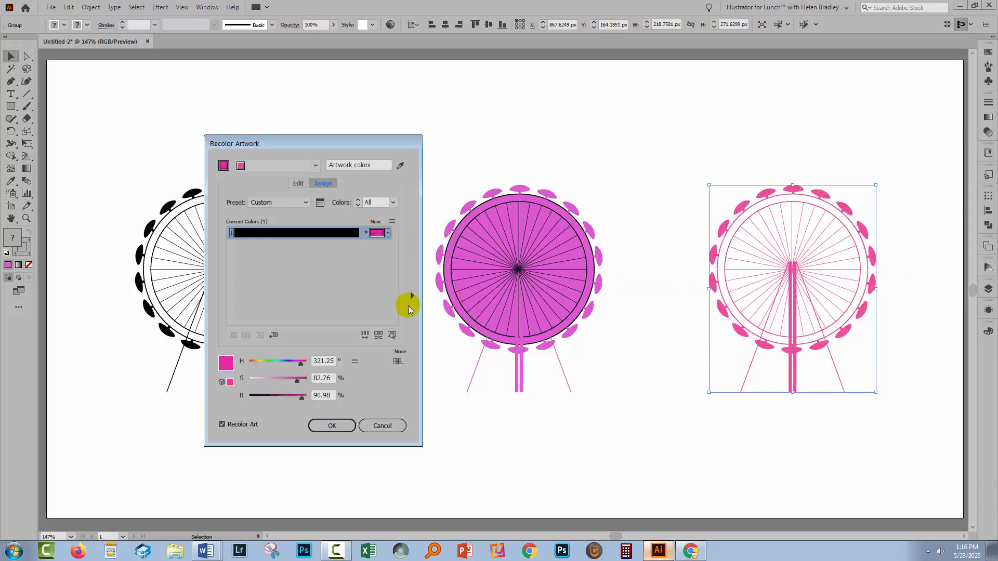
mouse_move(547, 244)
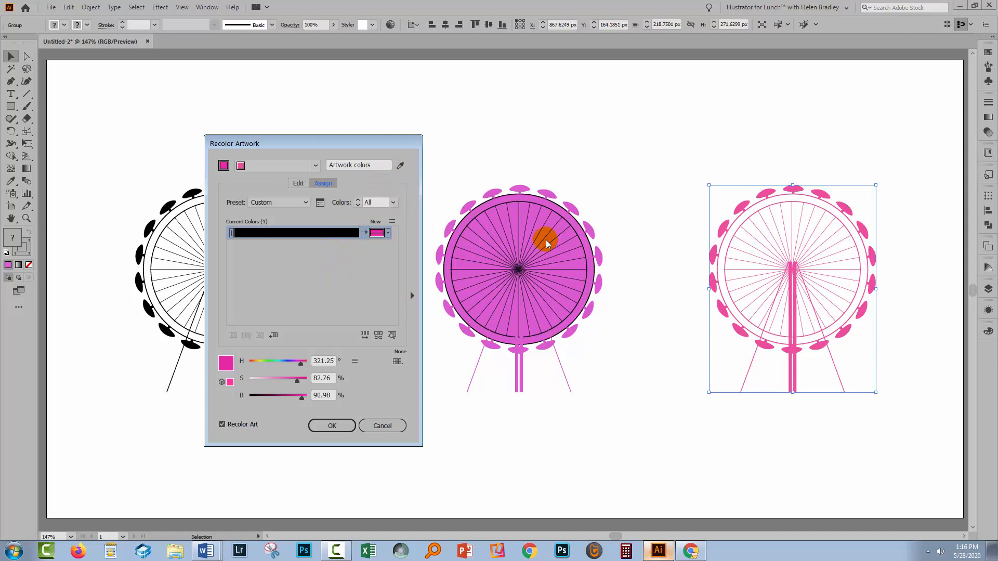
mouse_move(399, 165)
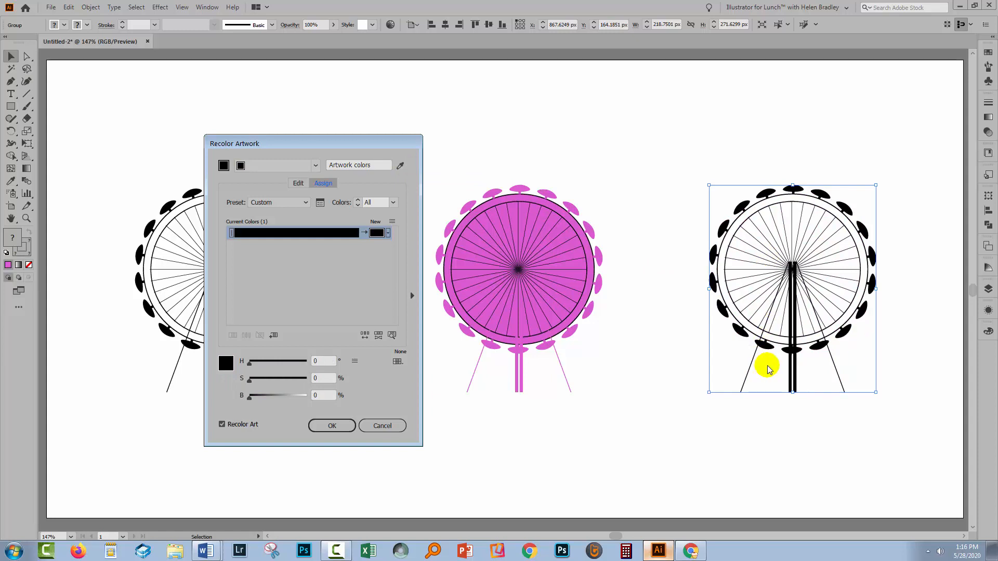
mouse_move(377, 233)
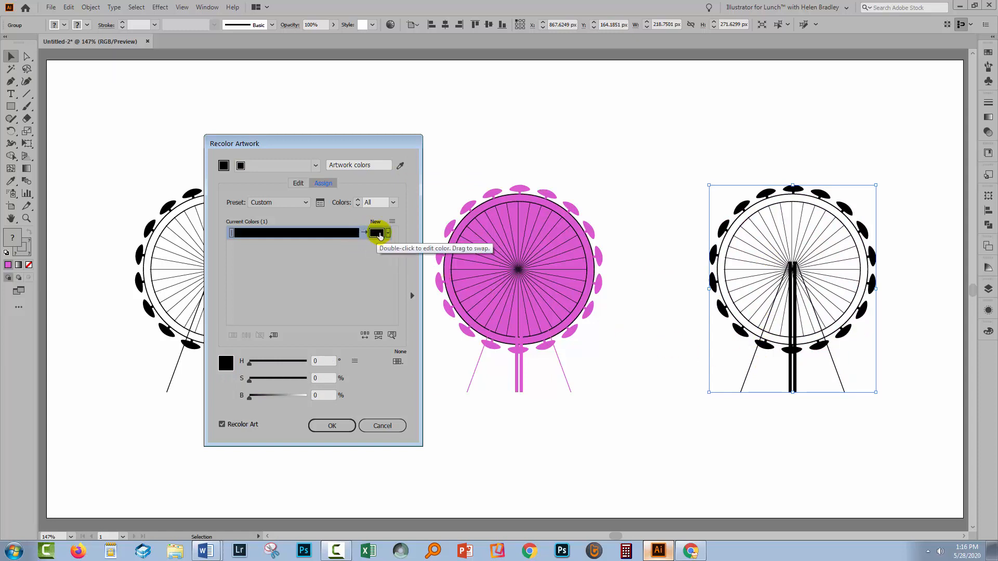
Step: Switch Recolor Artwork to the Edit tab's color wheel
left_click(298, 184)
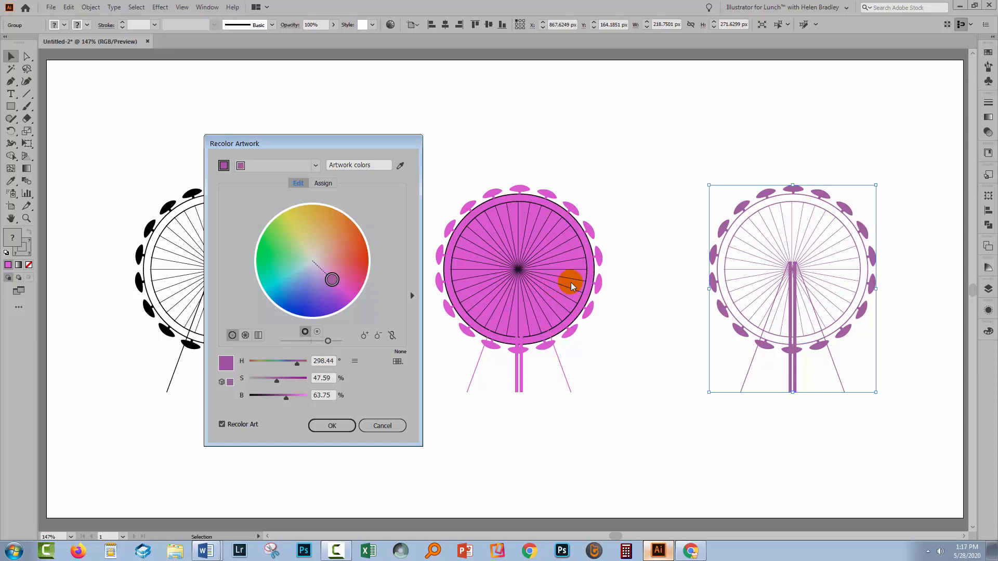
mouse_move(794, 161)
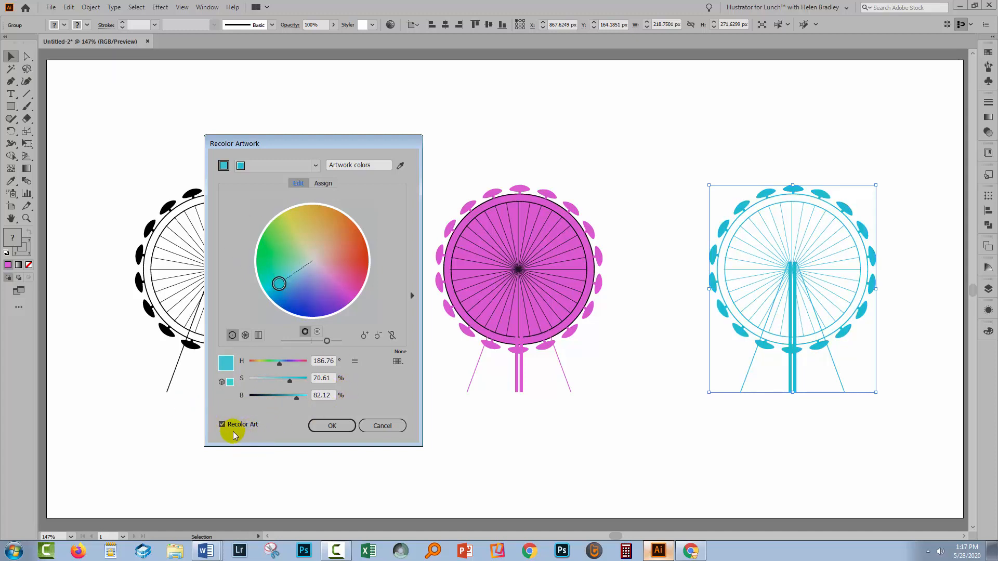
mouse_move(709, 258)
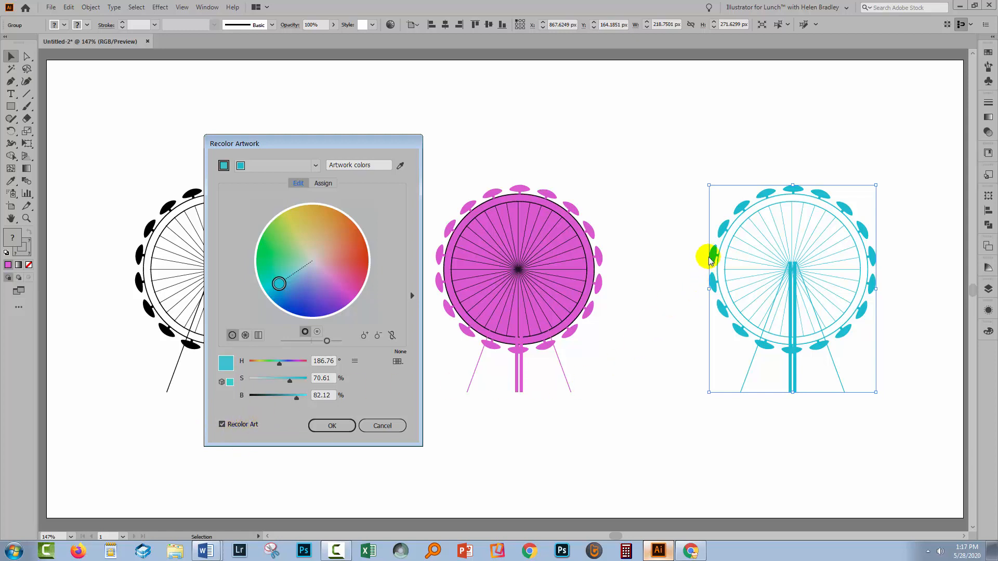
mouse_move(331, 426)
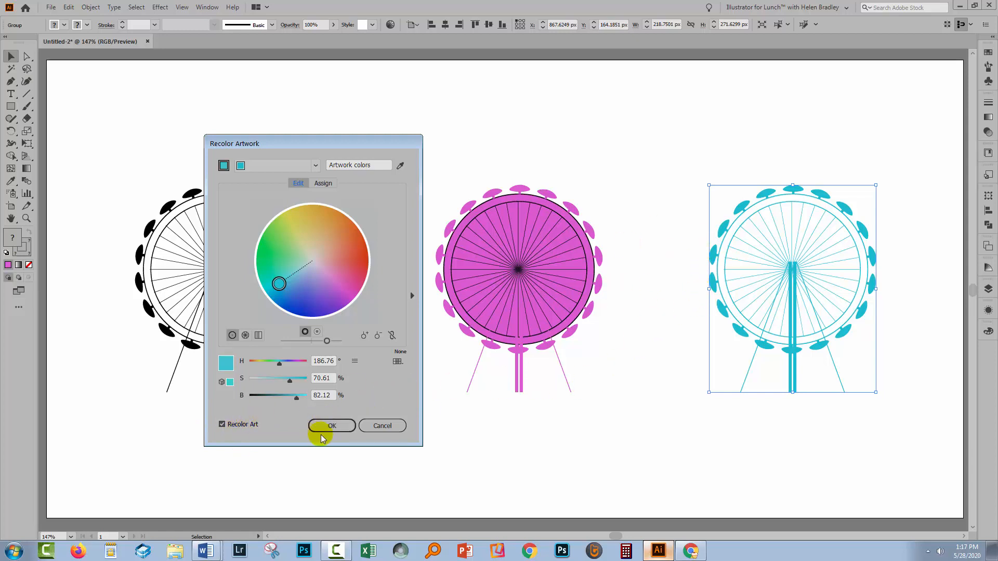
Step: Accept the cyan recolor, check the cyan wheel, and deselect all artwork
left_click(331, 426)
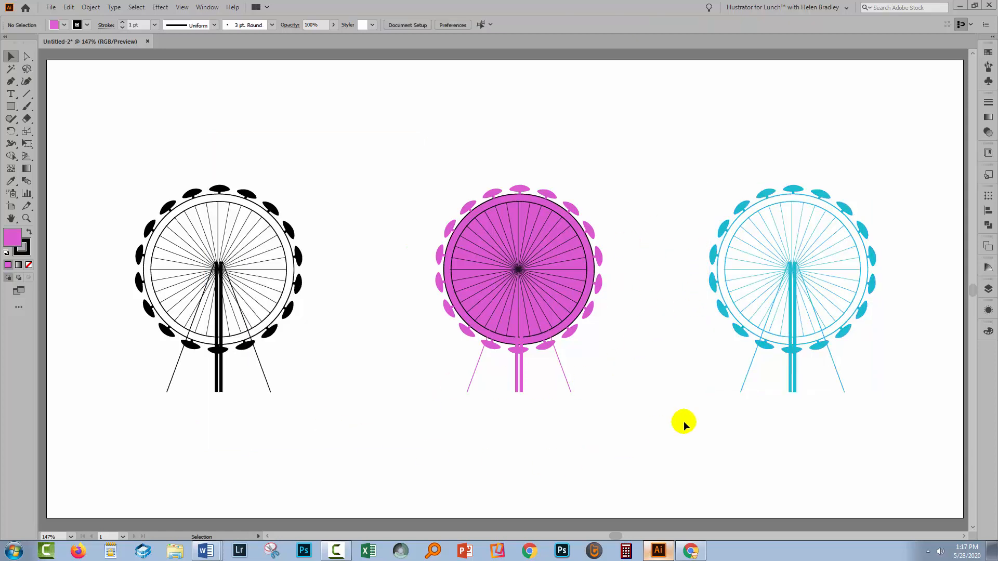
mouse_move(159, 301)
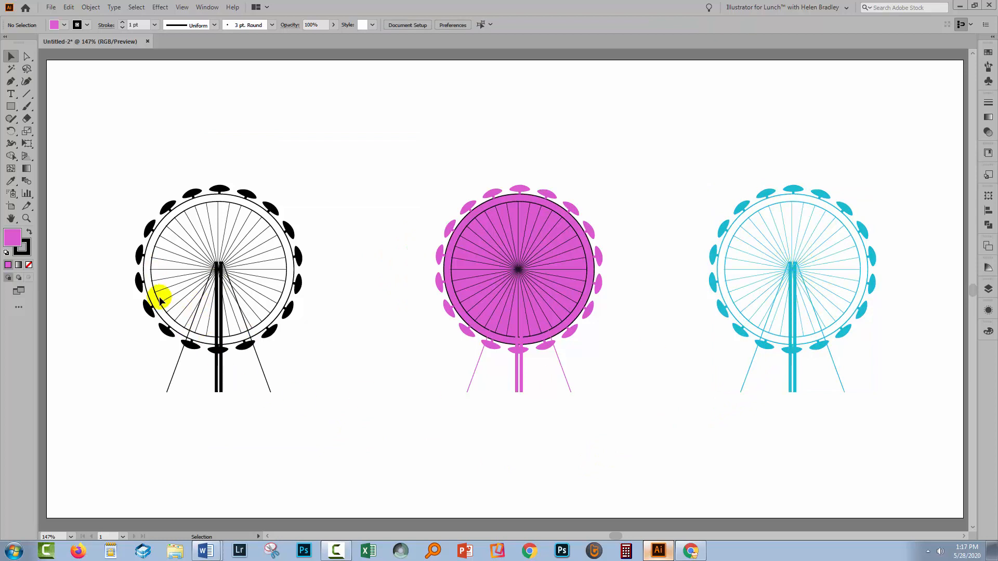
mouse_move(601, 261)
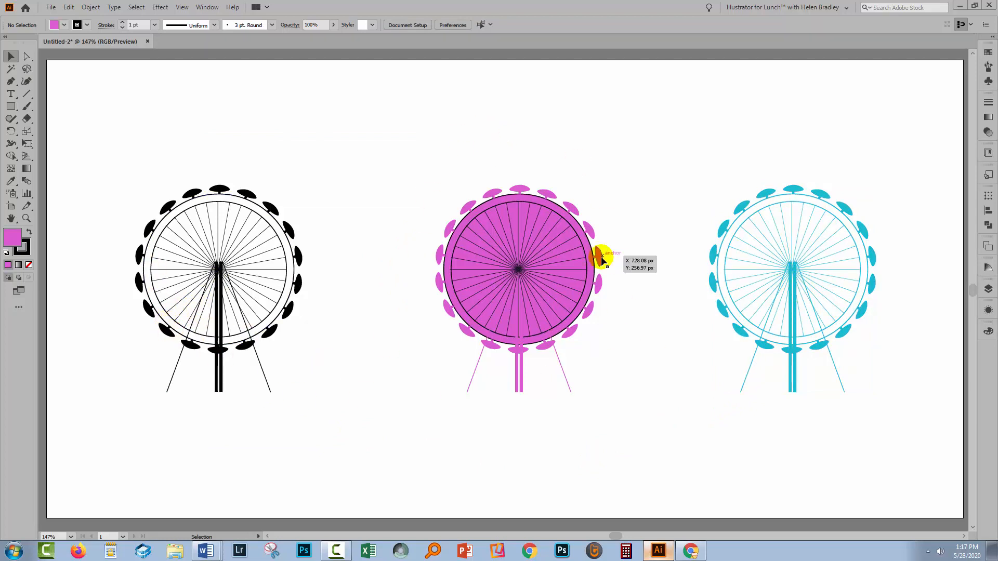
mouse_move(510, 400)
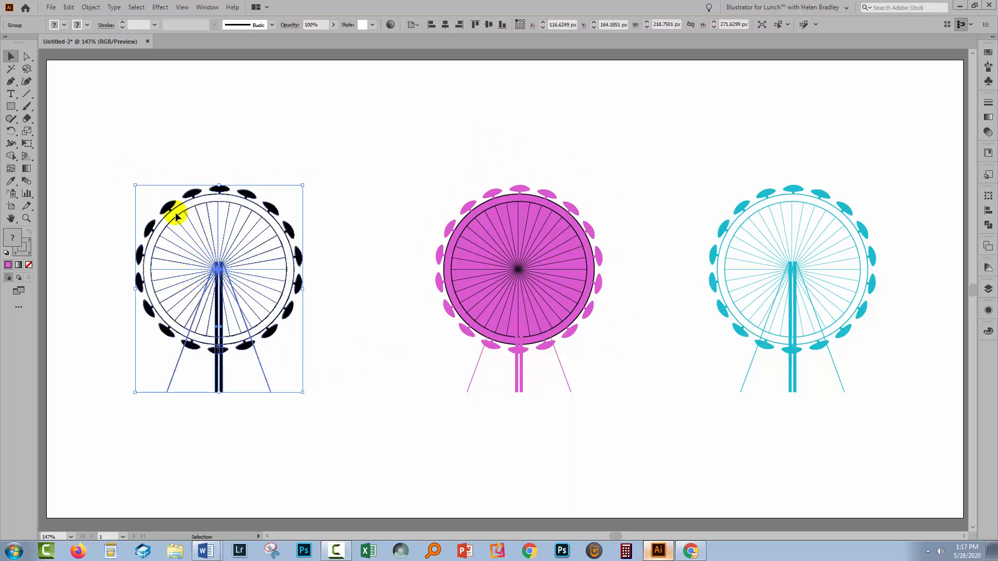
mouse_move(23, 246)
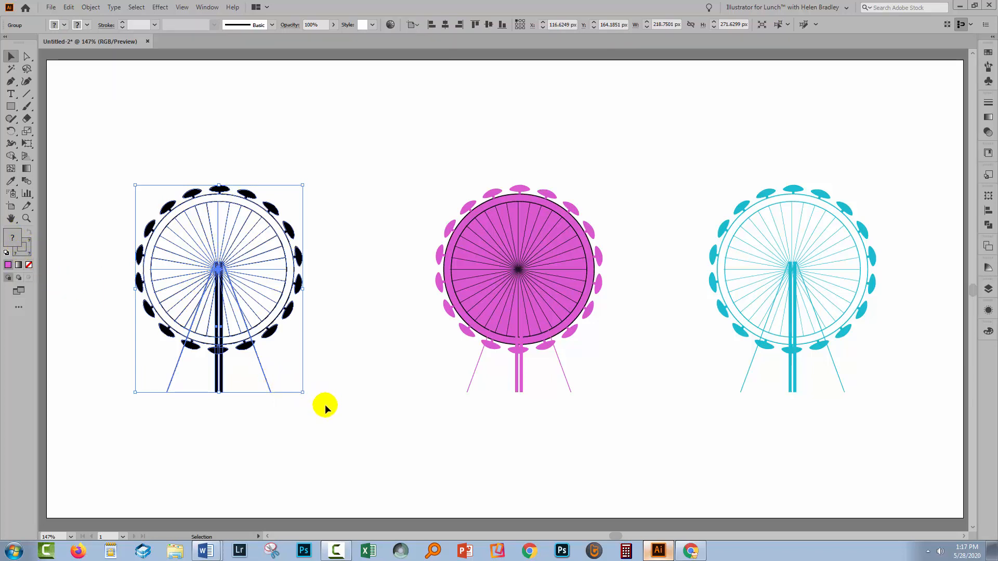
mouse_move(323, 406)
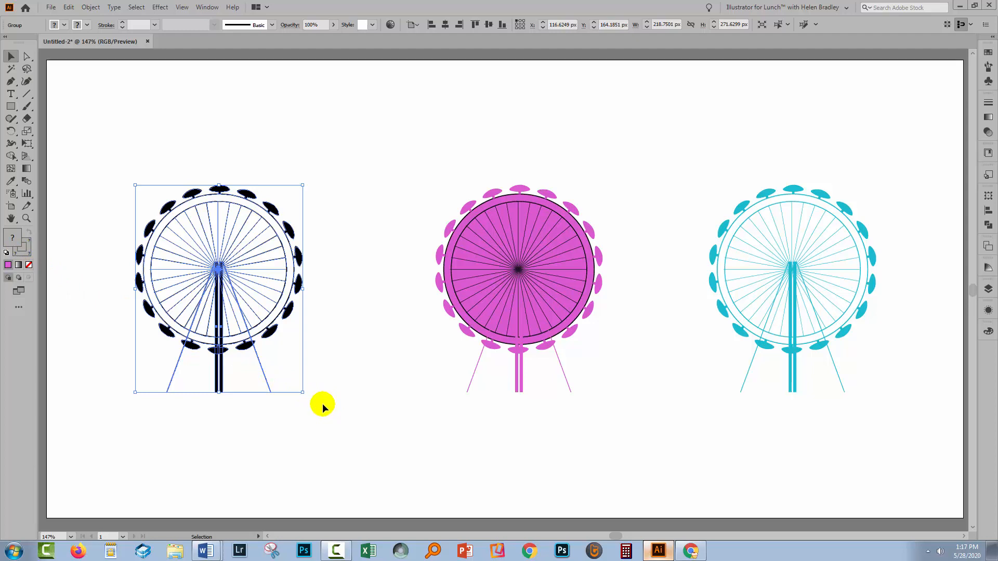
mouse_move(323, 408)
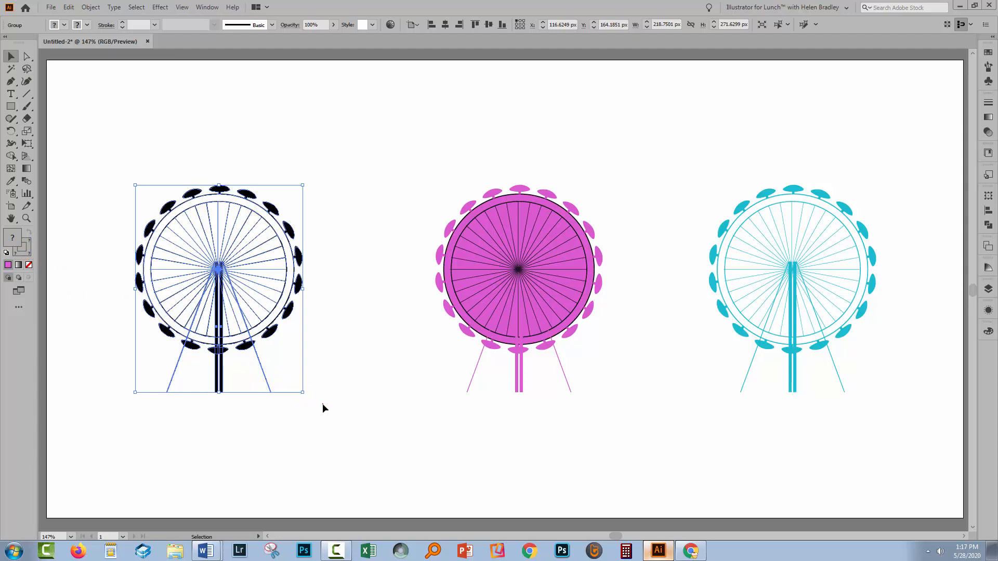
left_click(328, 407)
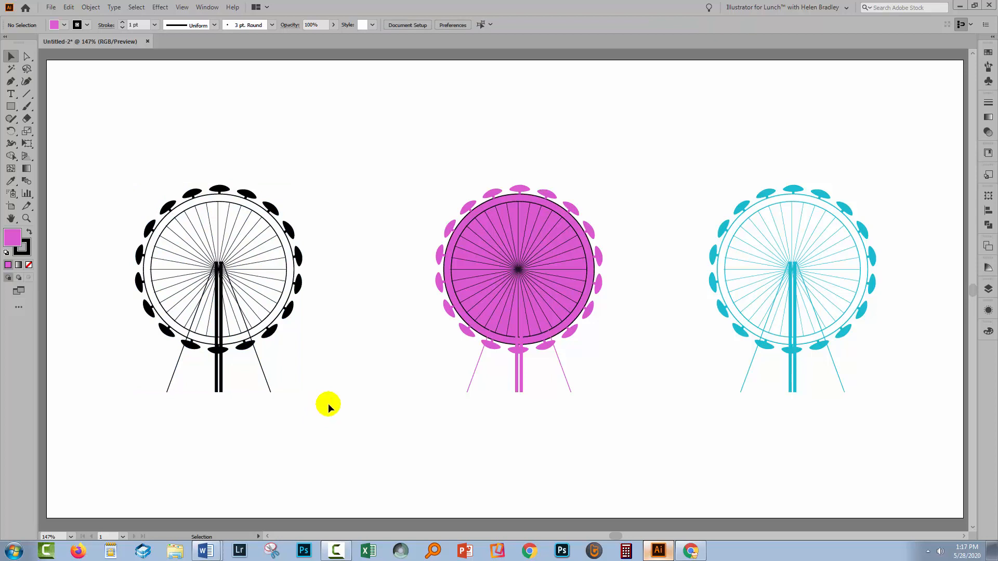
left_click(792, 267)
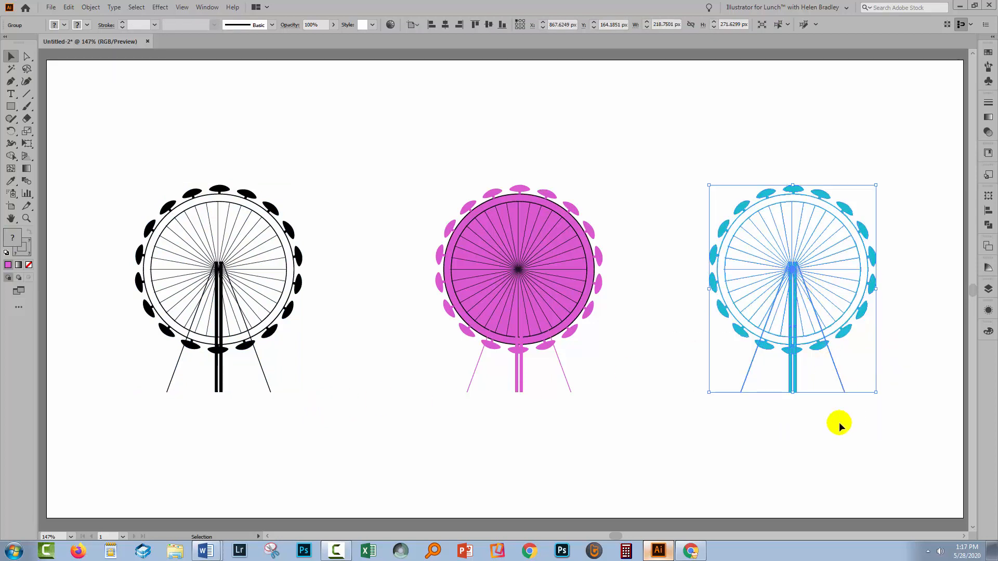
left_click(839, 443)
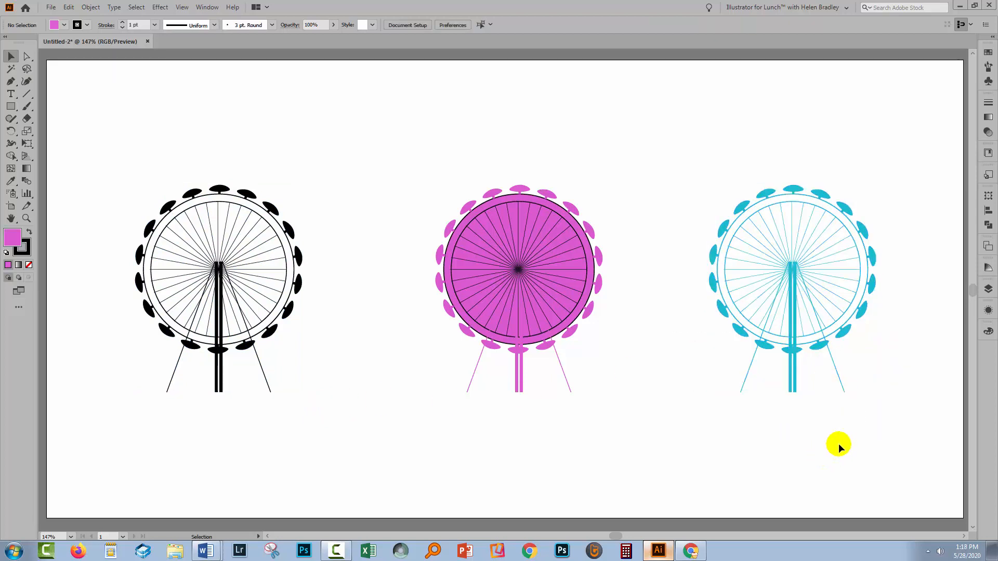
mouse_move(819, 442)
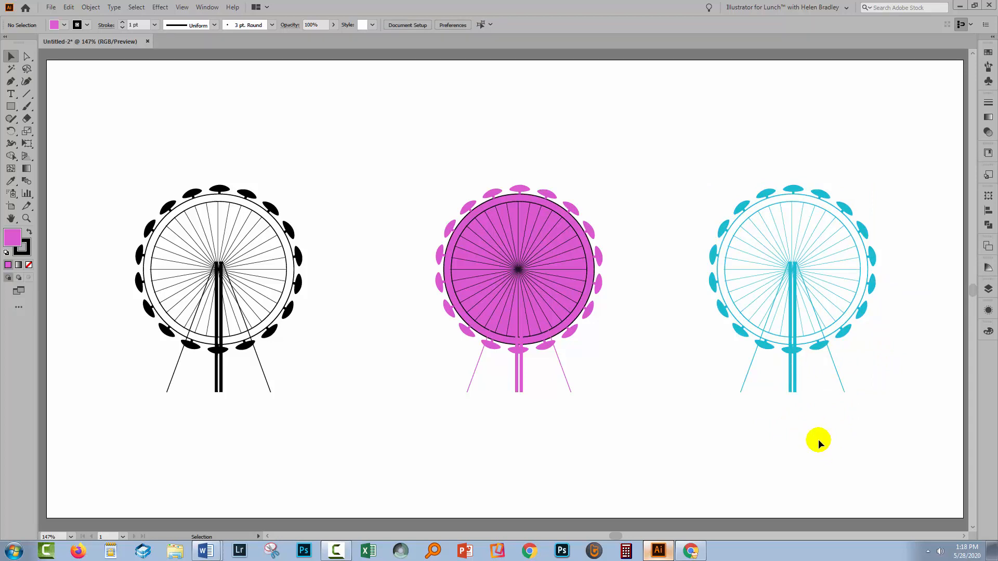
mouse_move(827, 446)
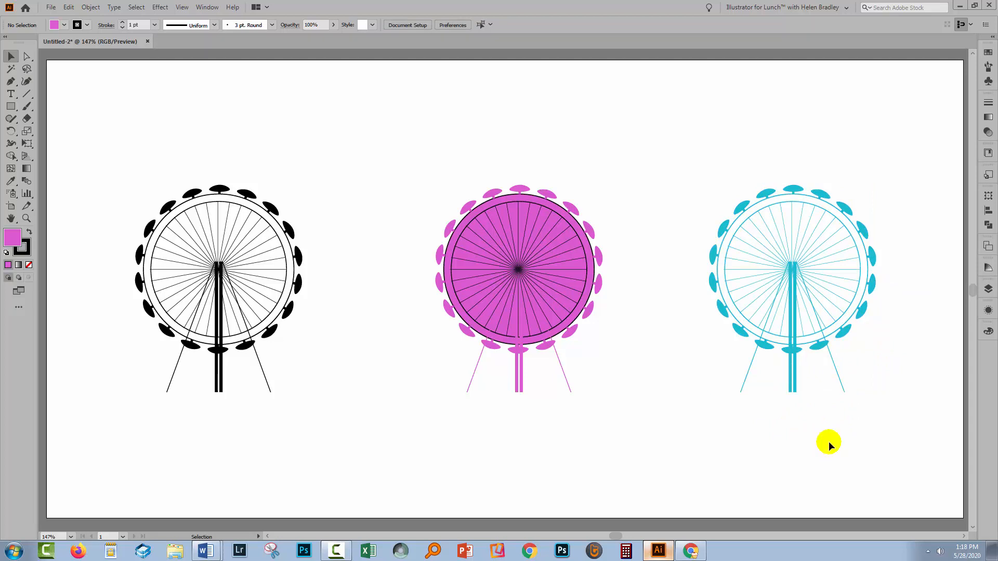